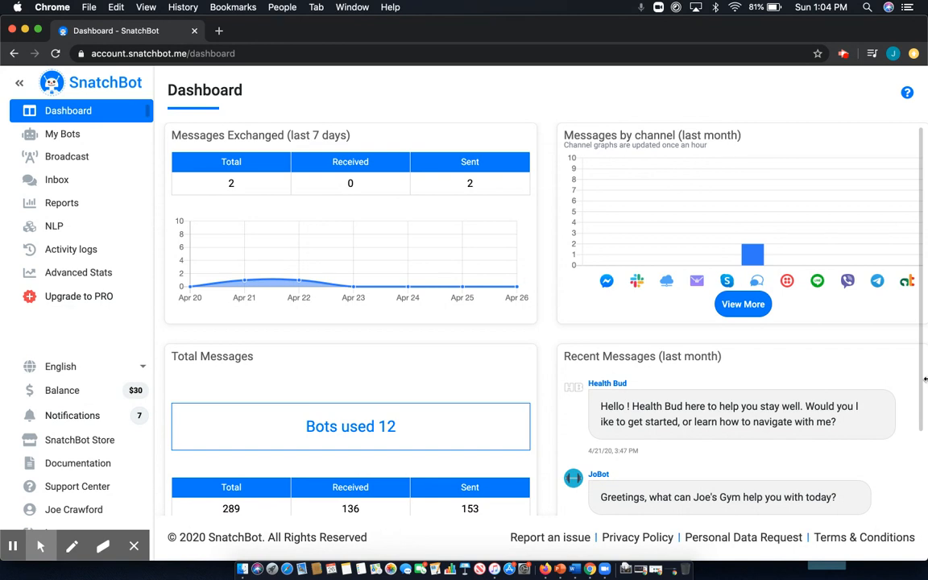
pyautogui.moveTo(617, 322)
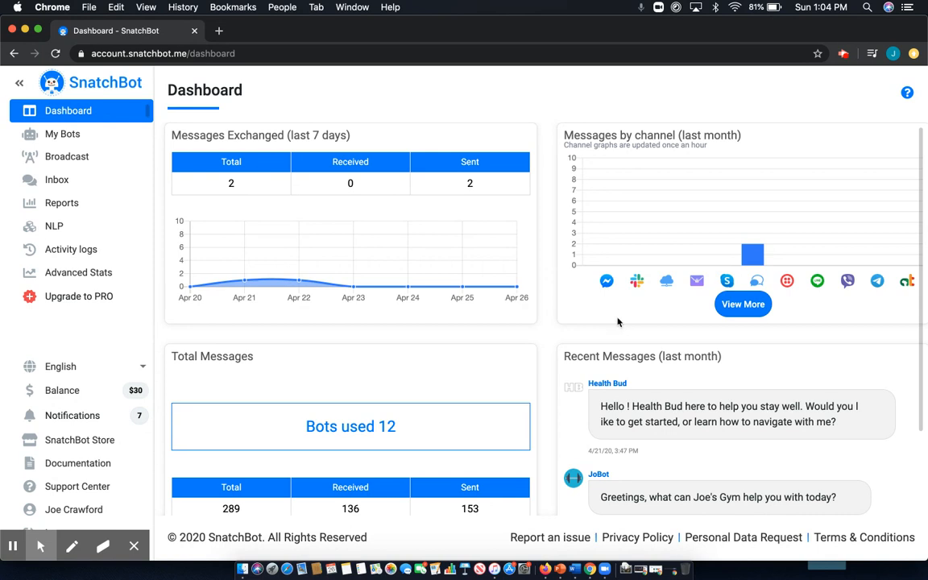
# Open the My Bots overview from the dashboard sidebar
pyautogui.click(62, 134)
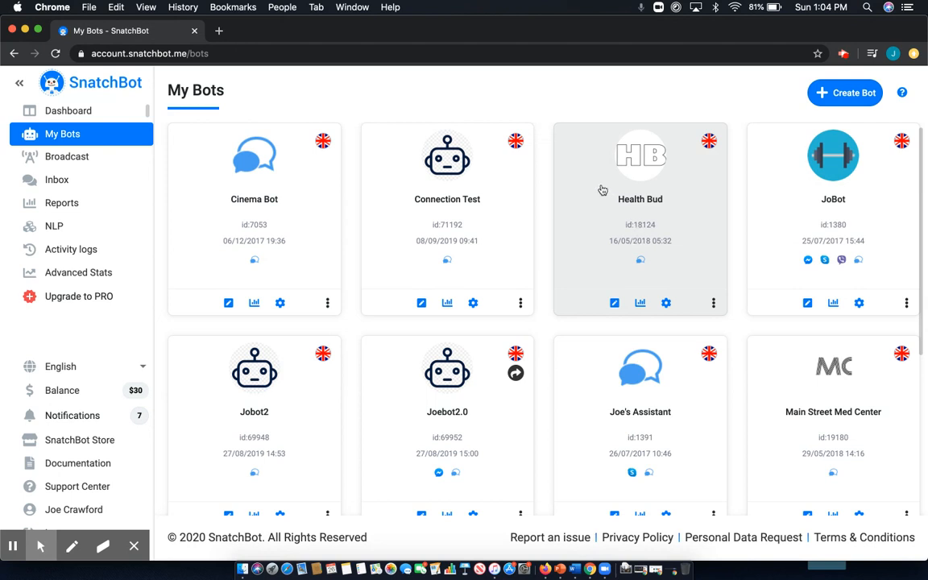
pyautogui.moveTo(650, 197)
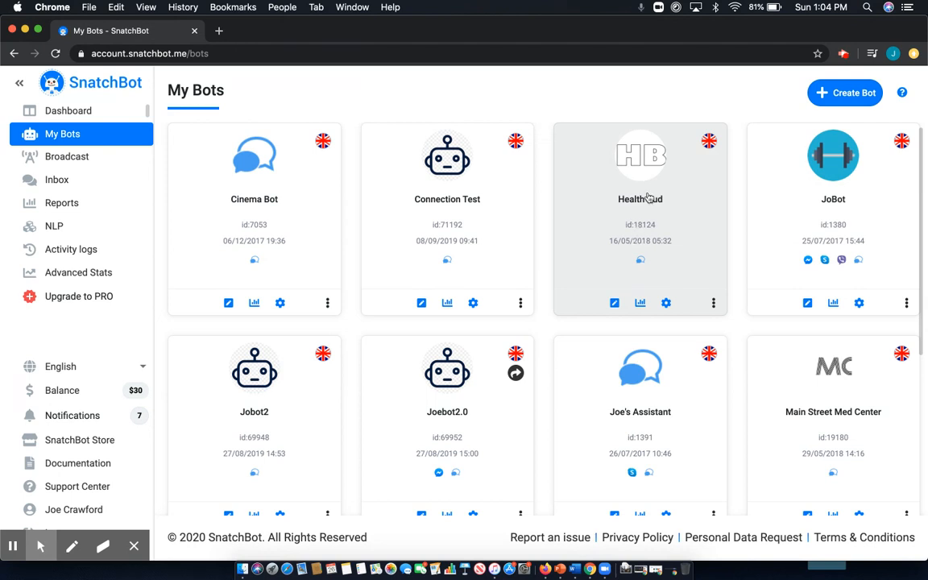
pyautogui.moveTo(695, 202)
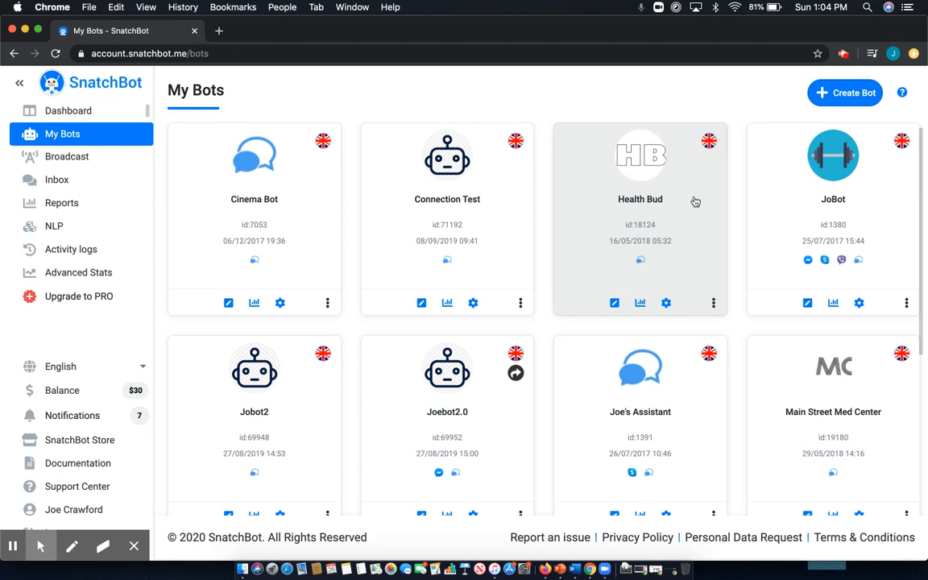
# Open Health Bud, go to its Channels section and select Facebook
pyautogui.click(613, 302)
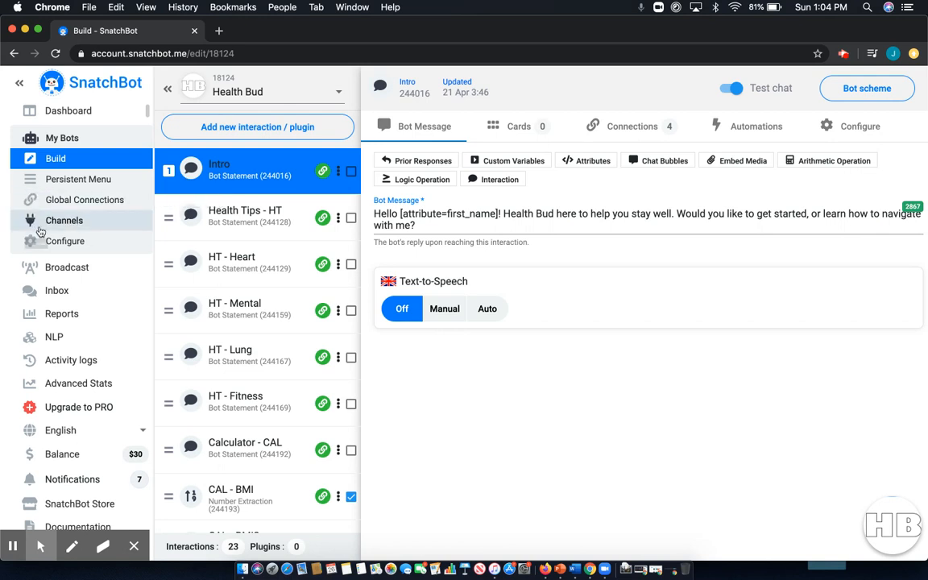
pyautogui.click(64, 219)
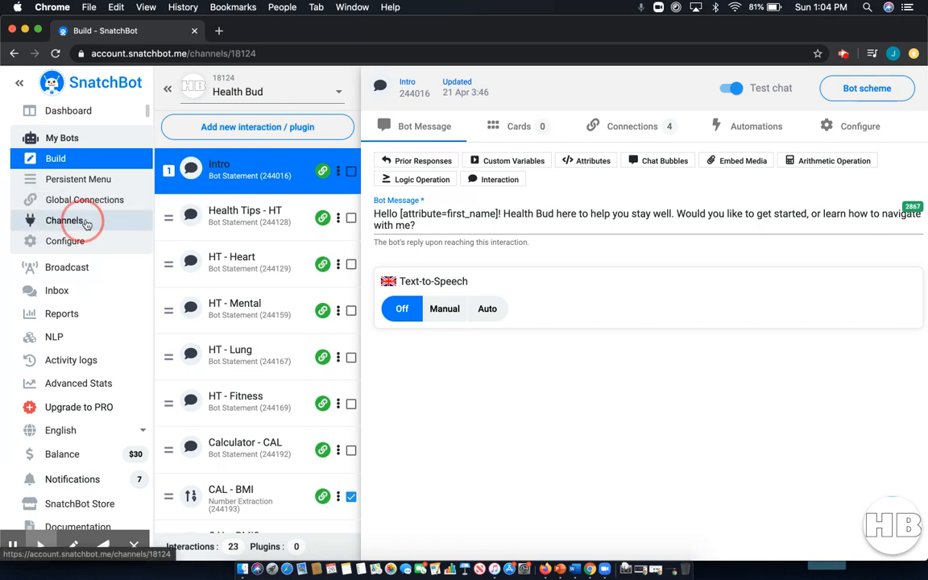
pyautogui.click(64, 220)
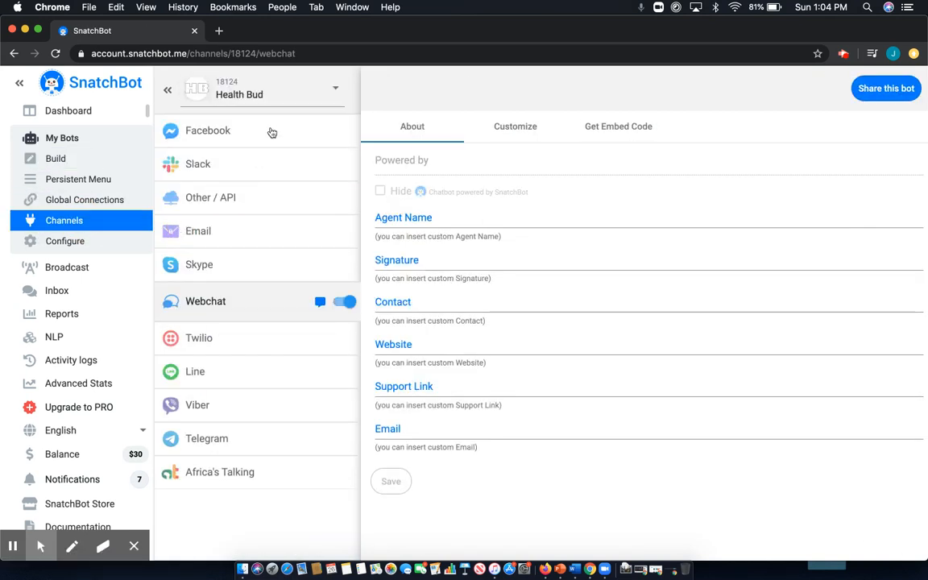
pyautogui.click(208, 130)
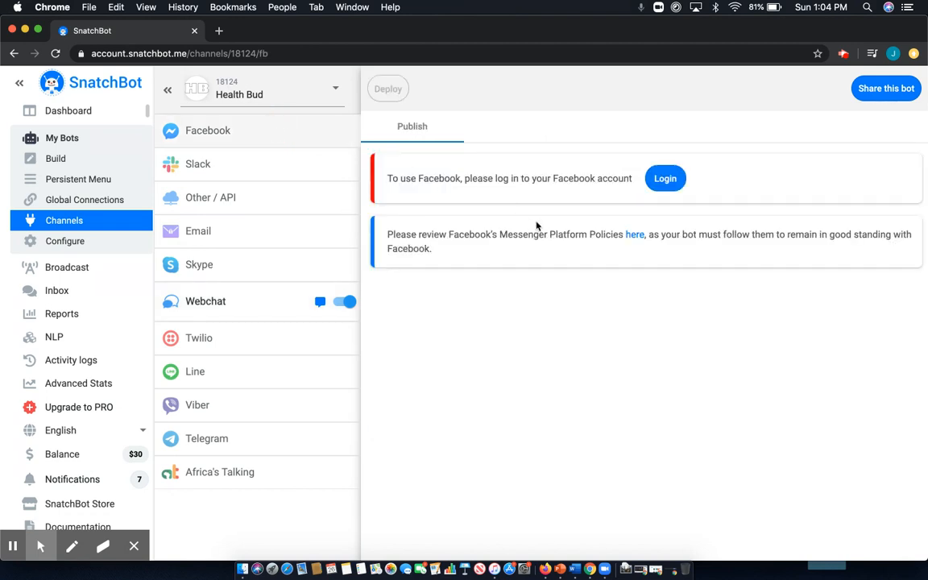
pyautogui.moveTo(607, 221)
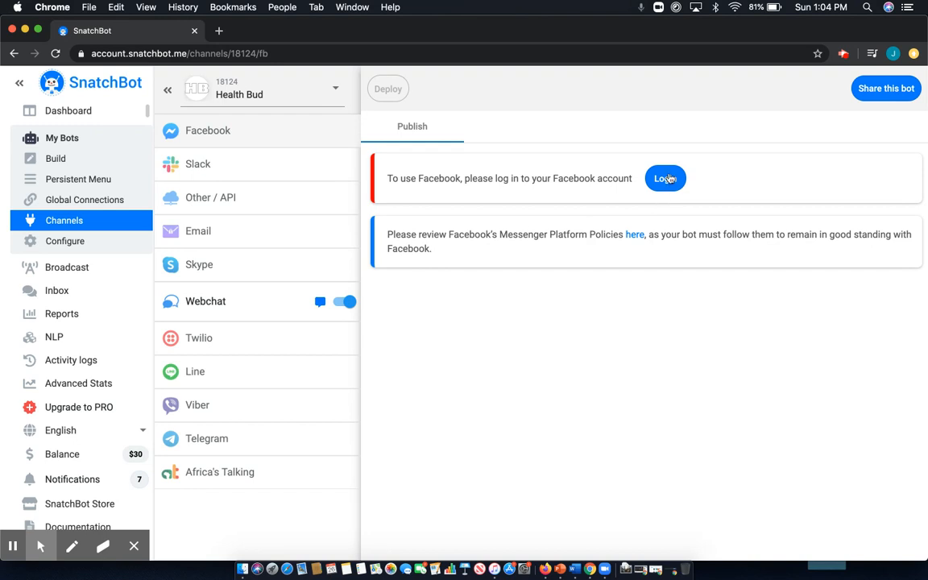
# Log in to Facebook, keep all pages and permissions allowed, and finish linking
pyautogui.click(665, 178)
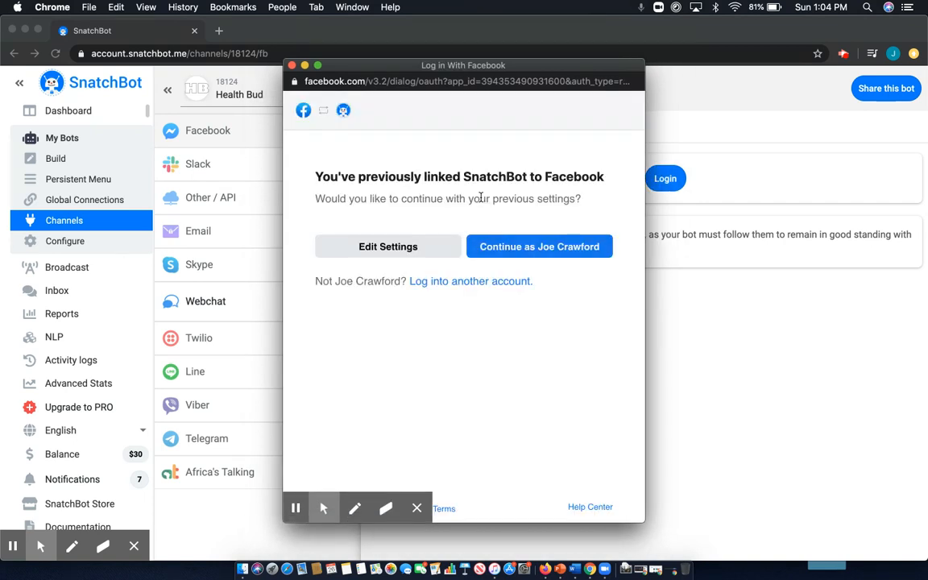
pyautogui.click(538, 247)
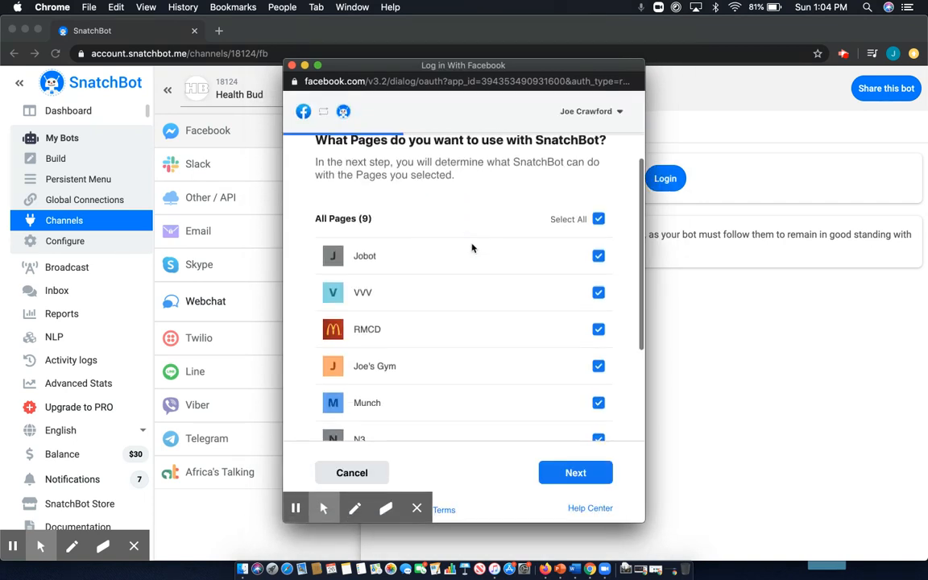
pyautogui.scroll(3)
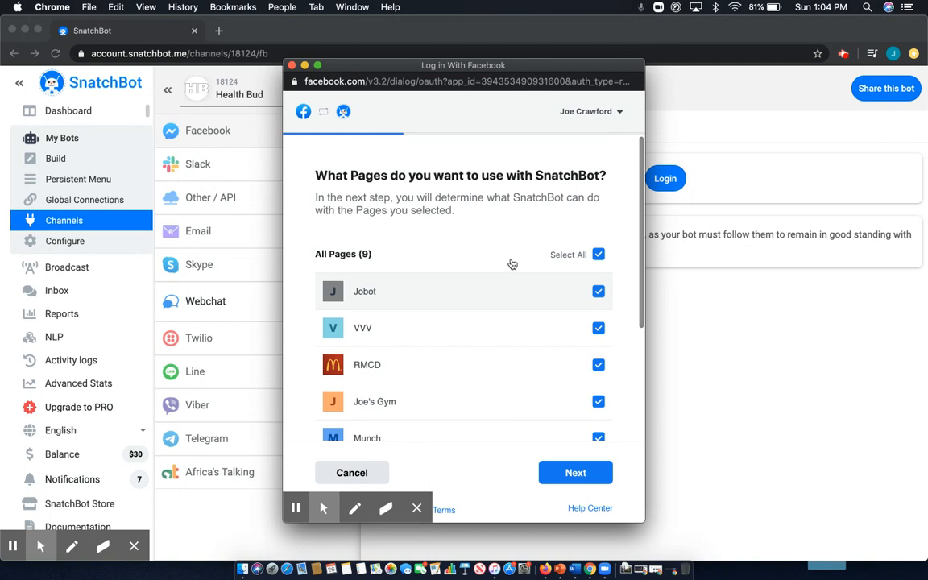
pyautogui.click(575, 472)
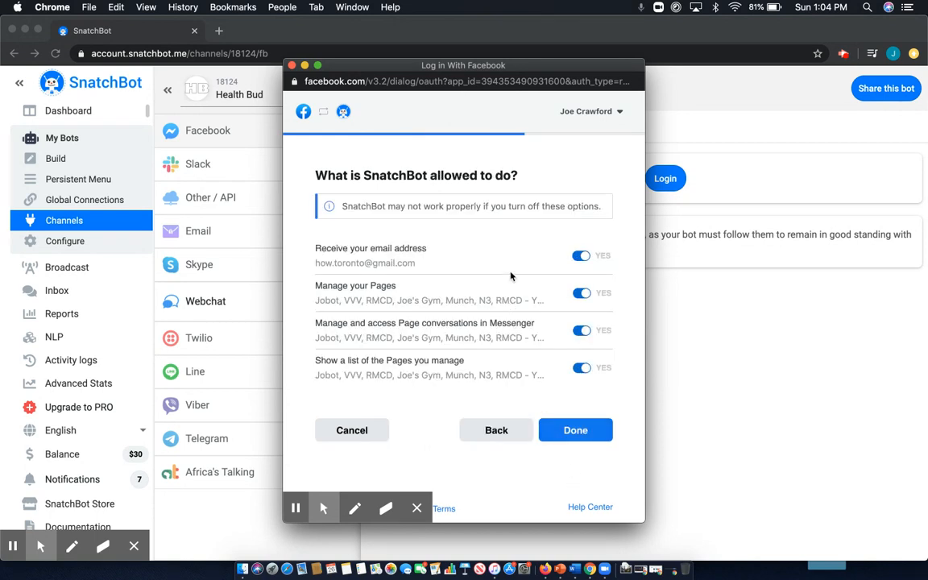
pyautogui.click(575, 429)
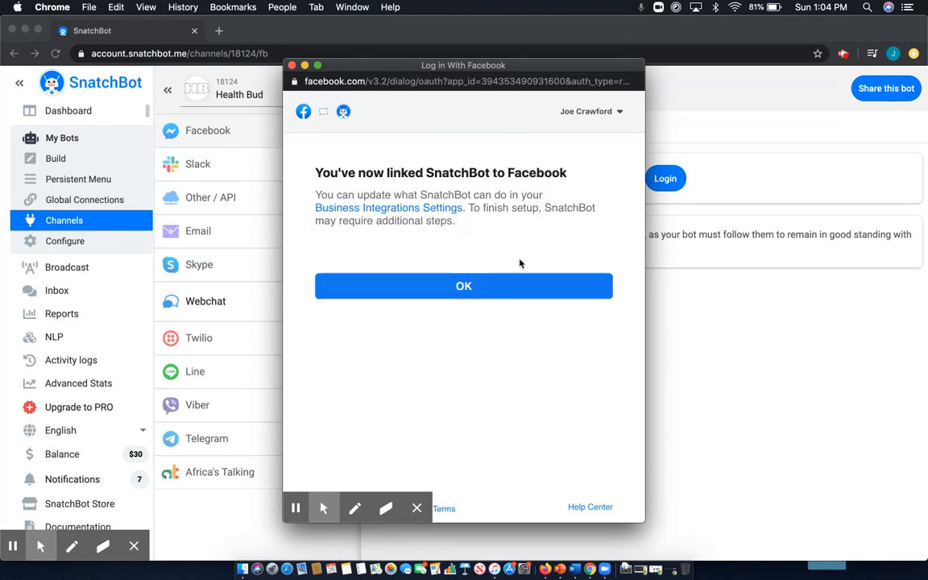
pyautogui.click(463, 286)
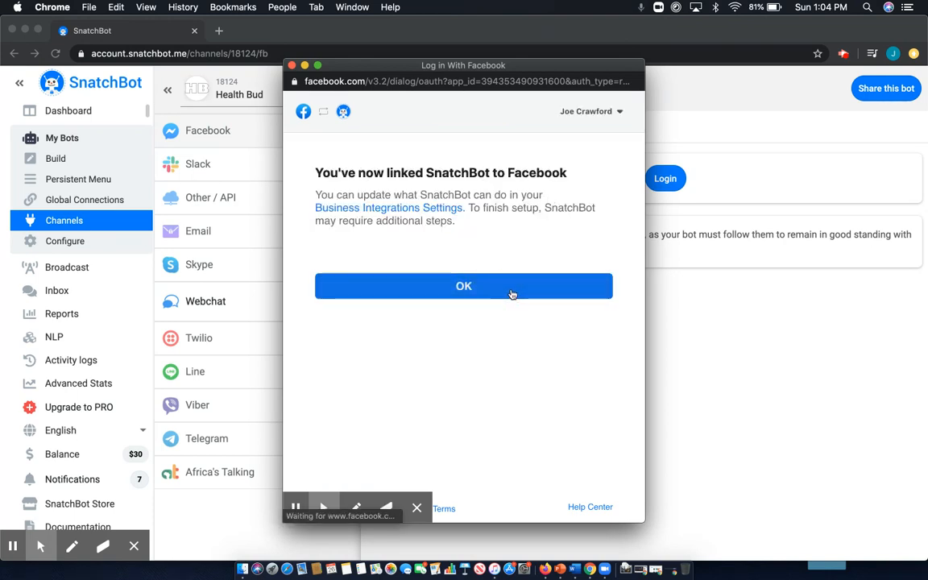
# Close the Facebook confirmation popup to return to the Publish tab
pyautogui.click(463, 286)
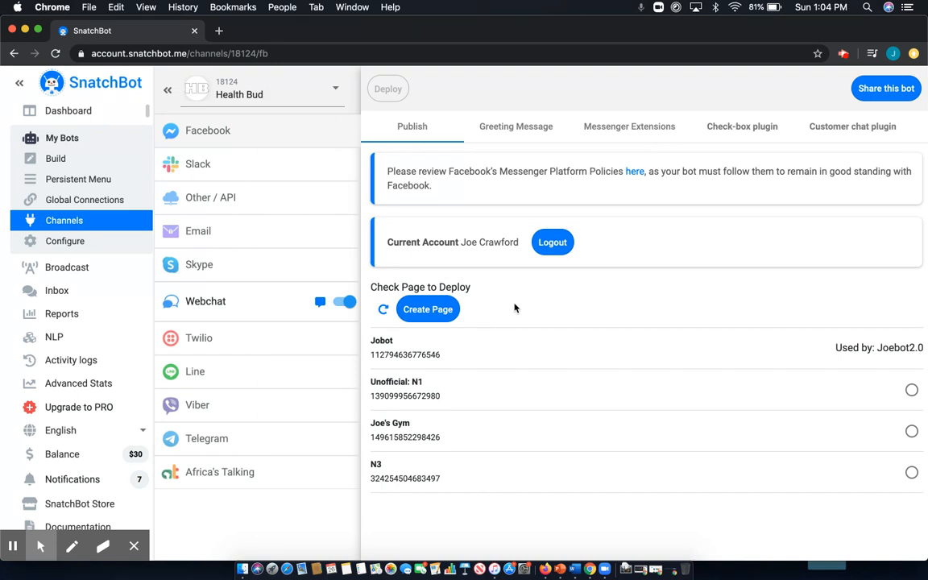
pyautogui.moveTo(477, 326)
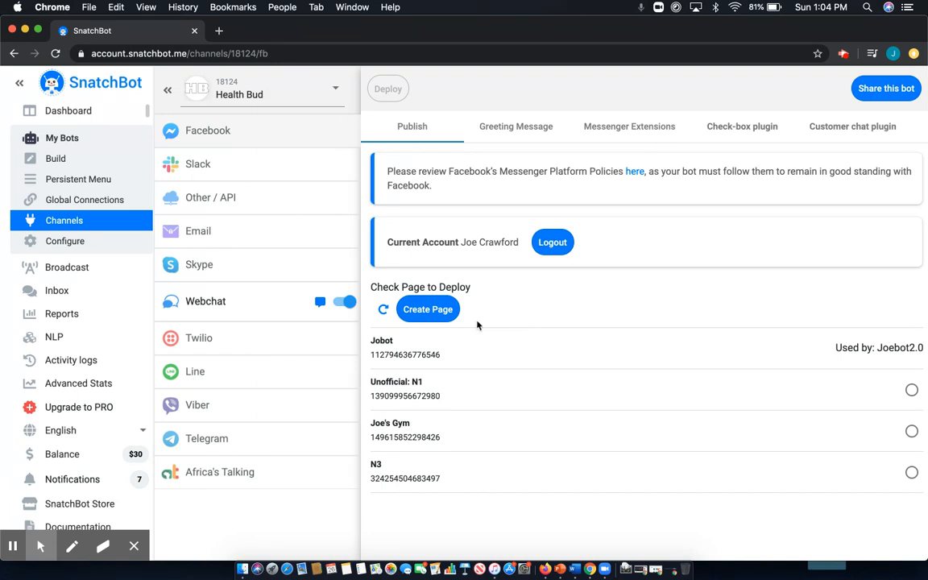
pyautogui.moveTo(909, 372)
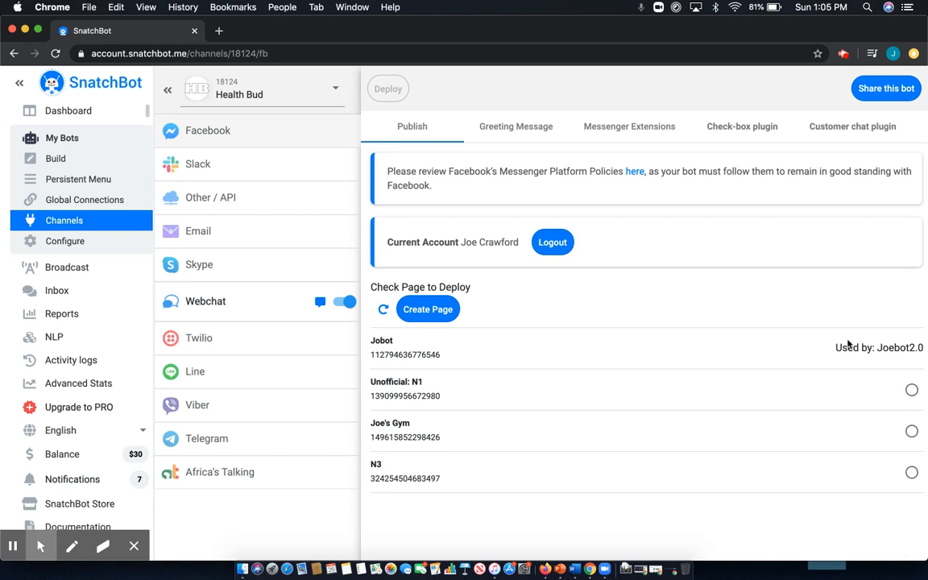
pyautogui.moveTo(574, 337)
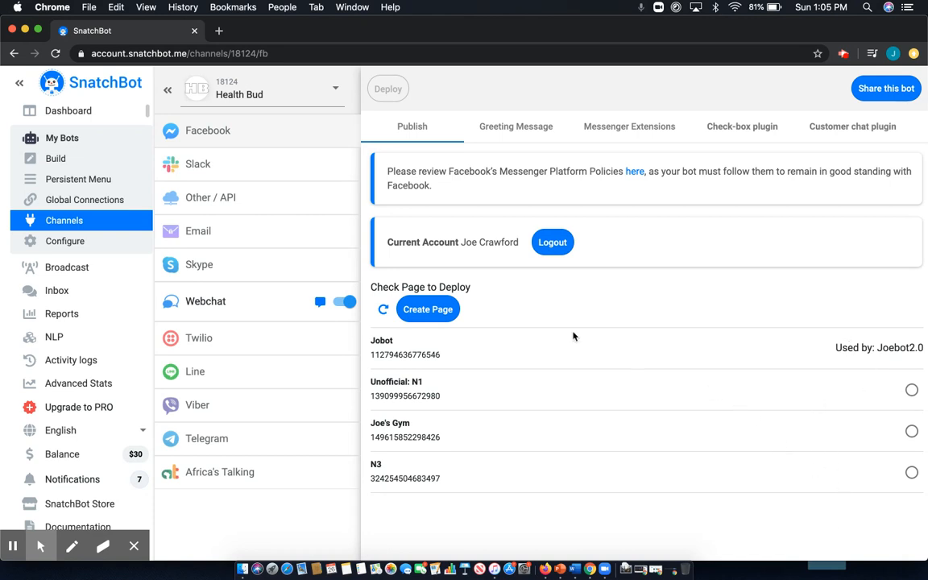
pyautogui.moveTo(851, 349)
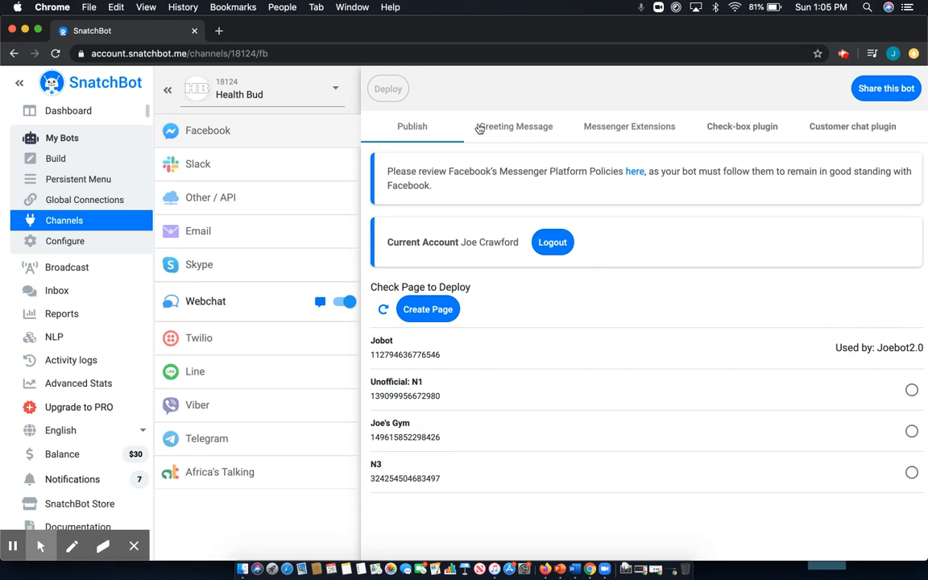
pyautogui.moveTo(499, 126)
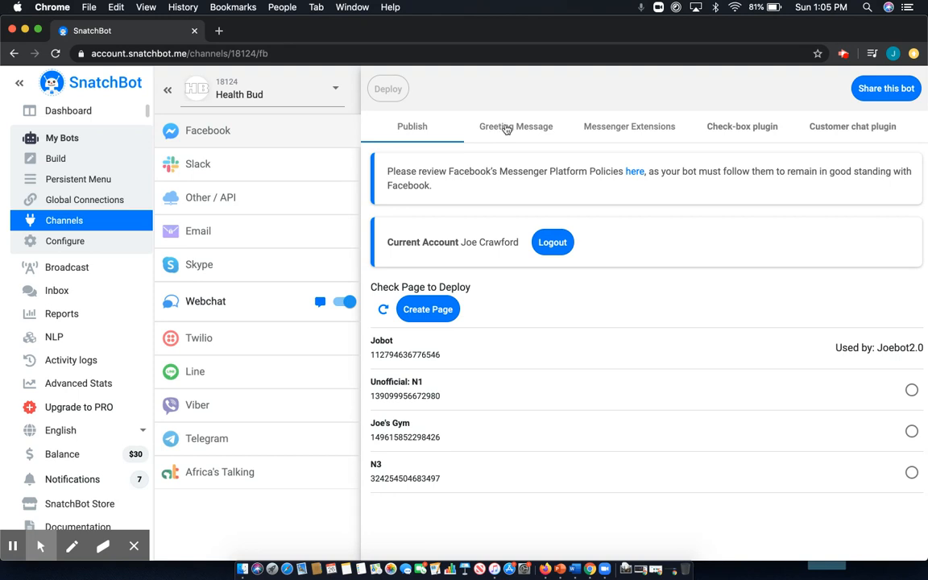
# Show the Facebook channel's Greeting Message tab with the default welcome text
pyautogui.click(516, 127)
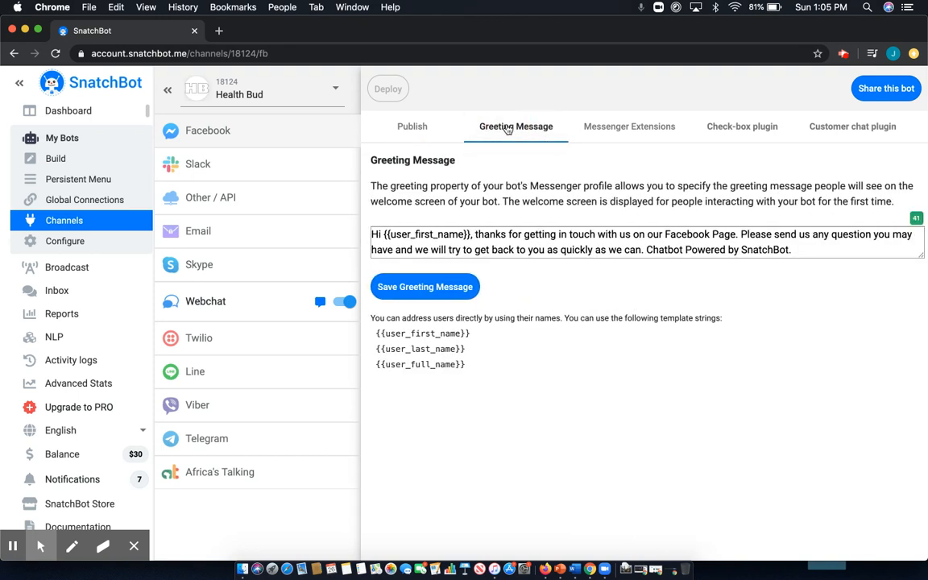
pyautogui.moveTo(676, 161)
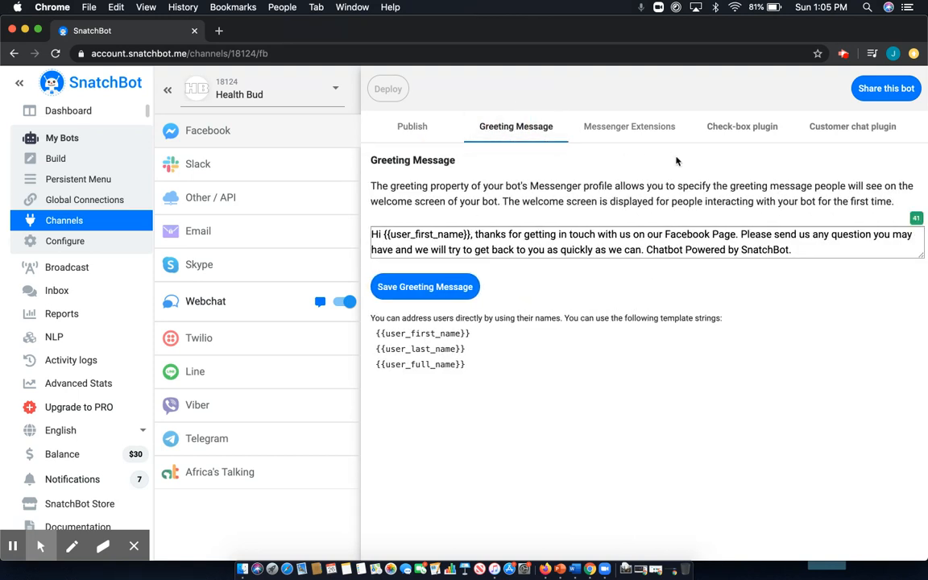
pyautogui.moveTo(712, 220)
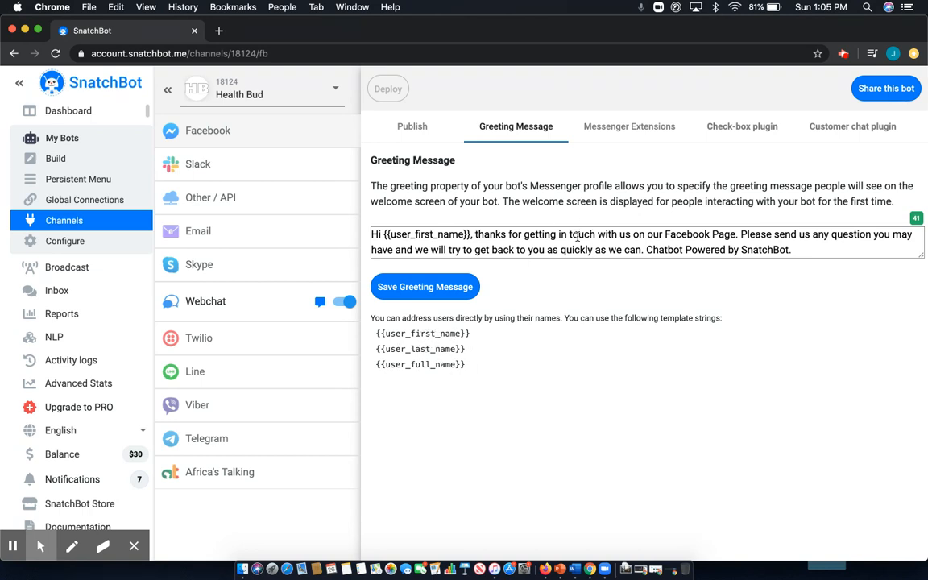
pyautogui.moveTo(605, 154)
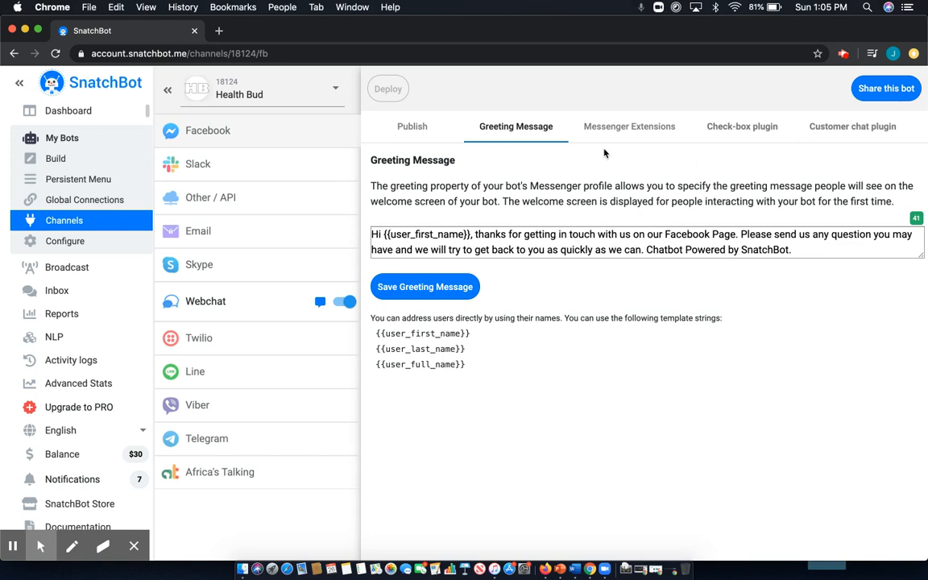
# Review the Messenger Extensions tab and its send-to-messenger plugin options
pyautogui.click(629, 126)
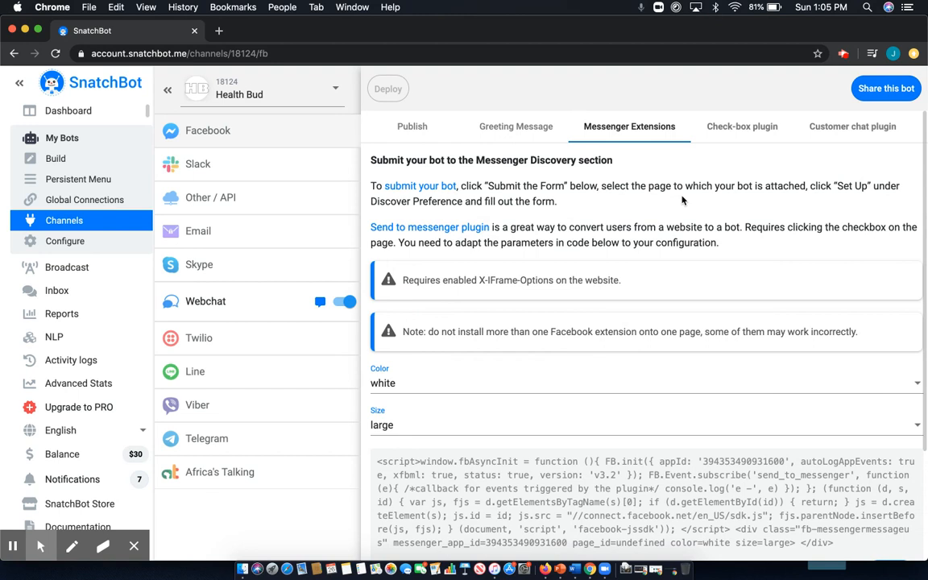
pyautogui.moveTo(460, 196)
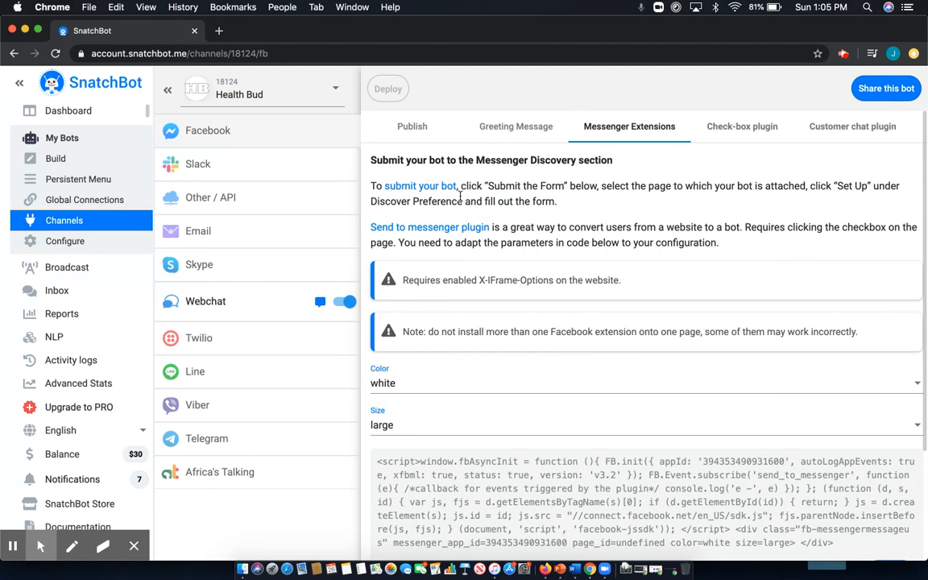
pyautogui.moveTo(474, 190)
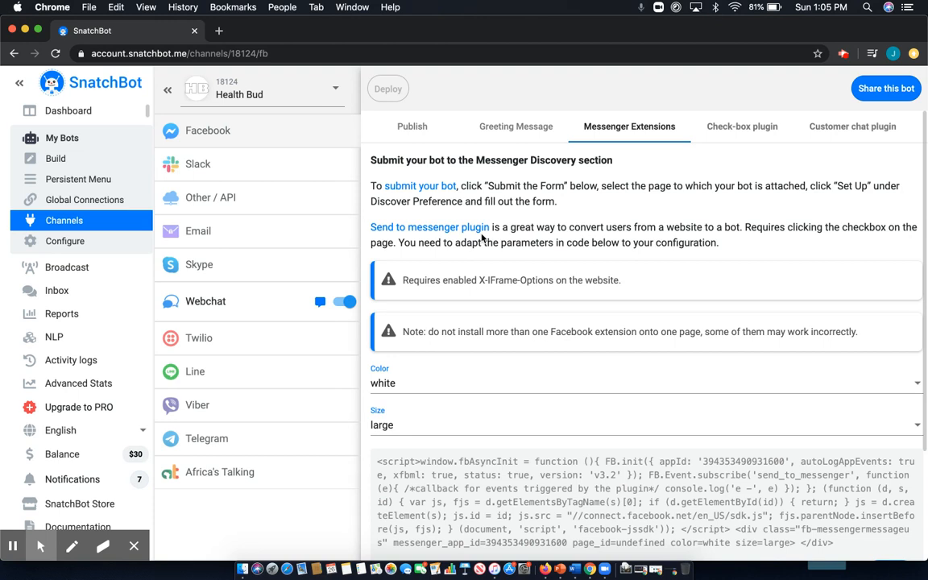
pyautogui.moveTo(513, 391)
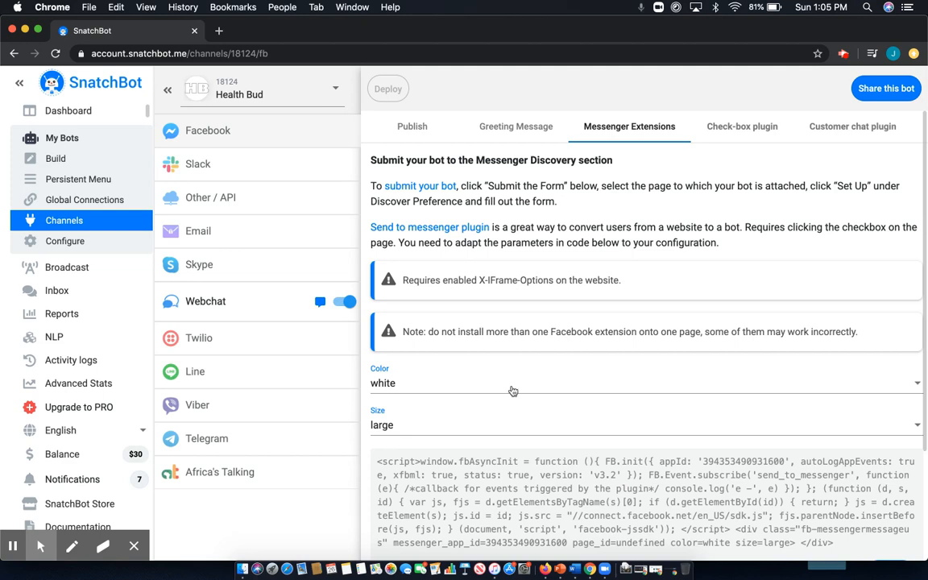
pyautogui.click(644, 383)
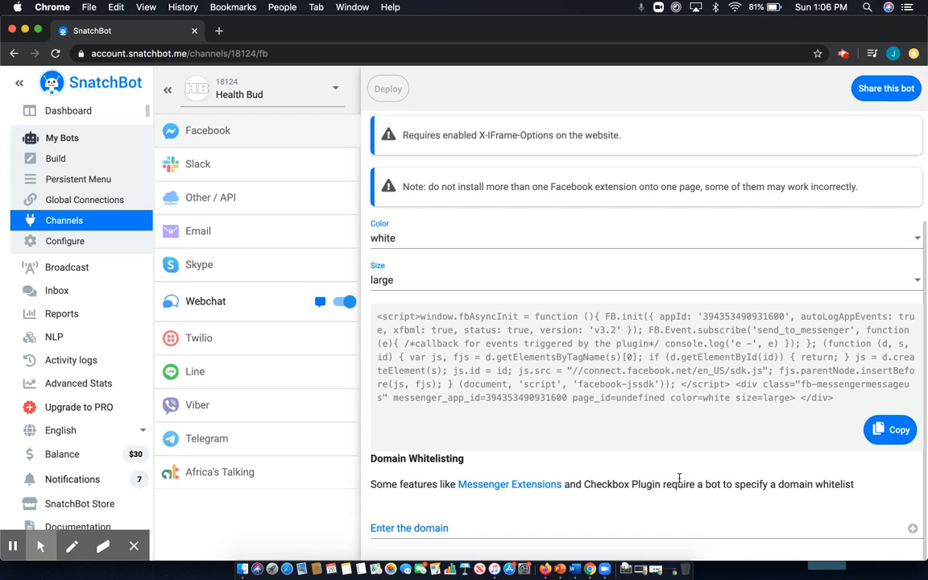
pyautogui.moveTo(496, 523)
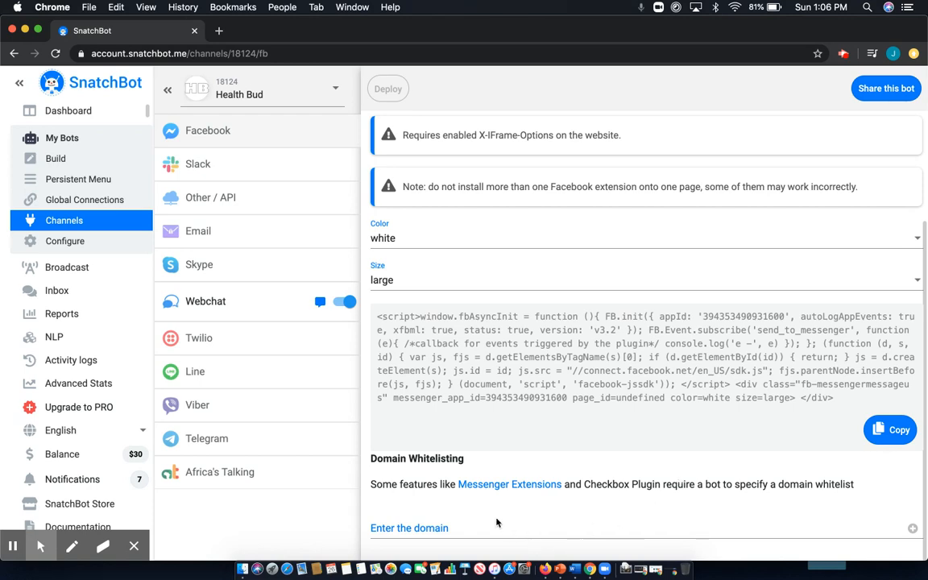
pyautogui.scroll(3)
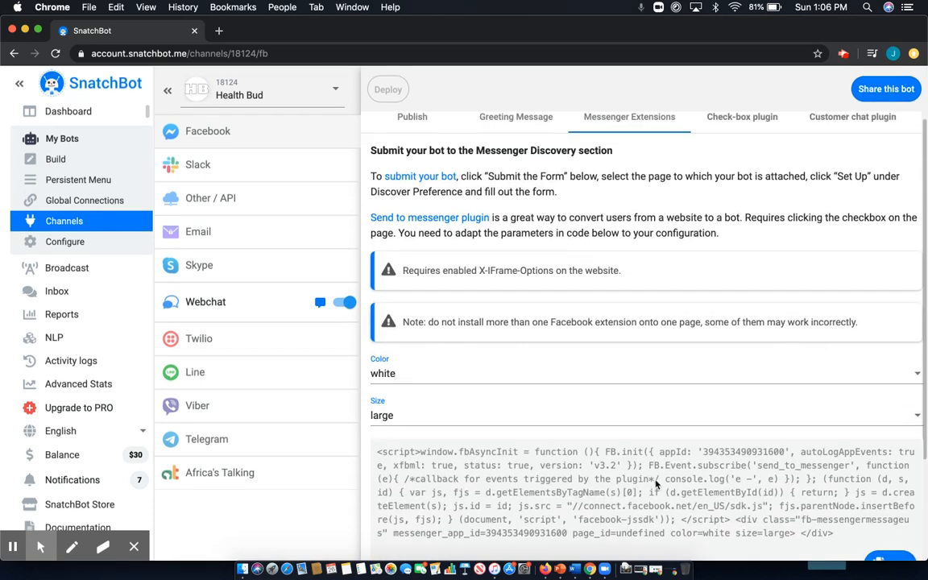
pyautogui.click(741, 116)
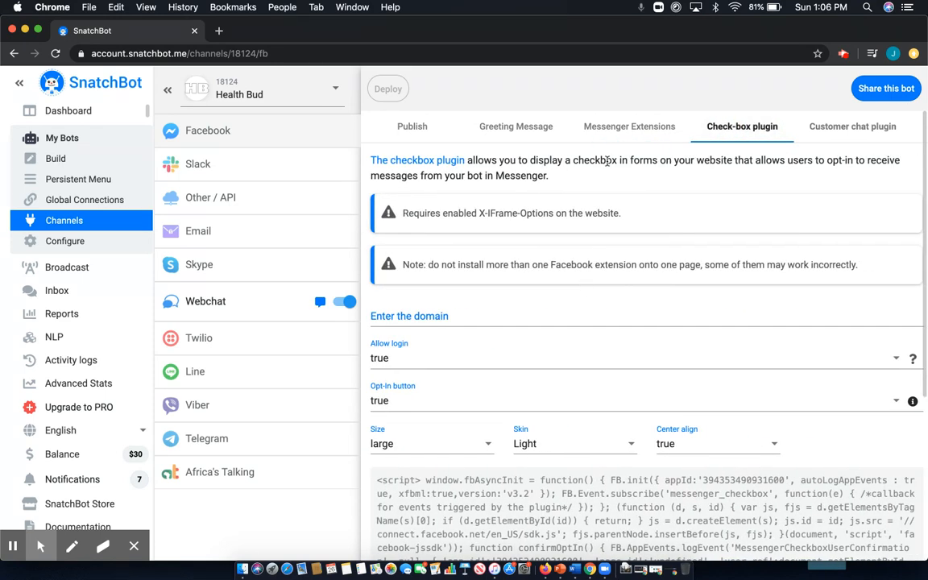
# Scroll through the Check-box plugin options, embed code and Domain Whitelisting
pyautogui.scroll(-3)
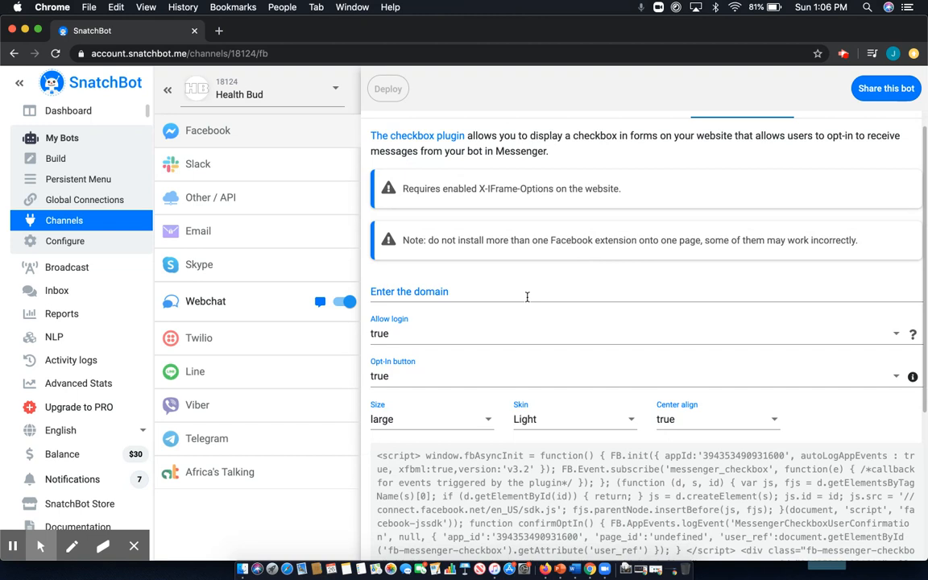
pyautogui.moveTo(539, 257)
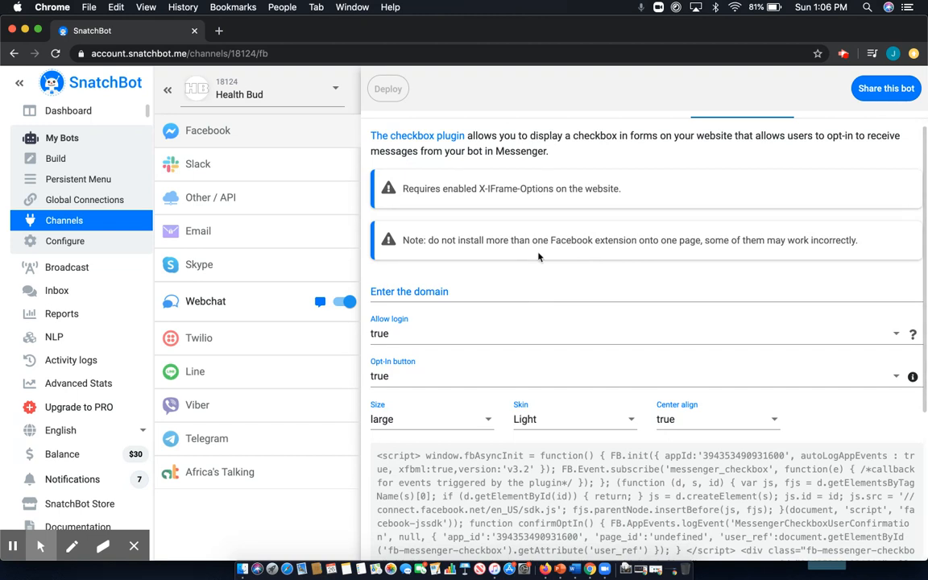
pyautogui.scroll(3)
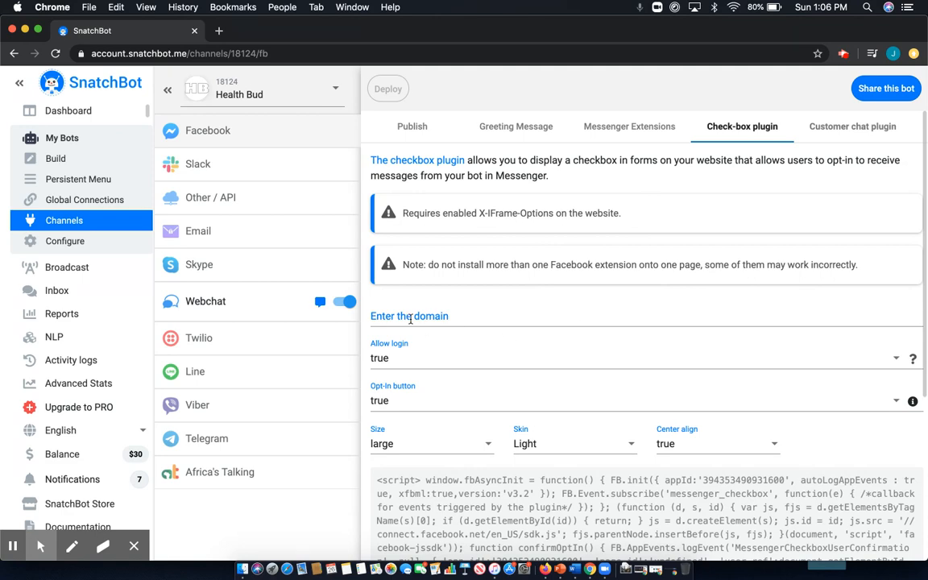
pyautogui.moveTo(405, 347)
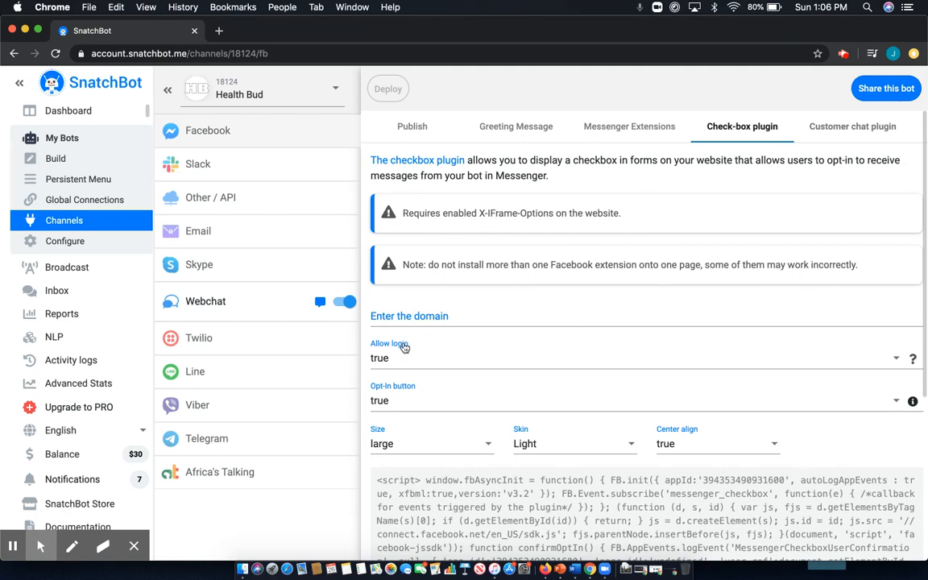
pyautogui.scroll(-3)
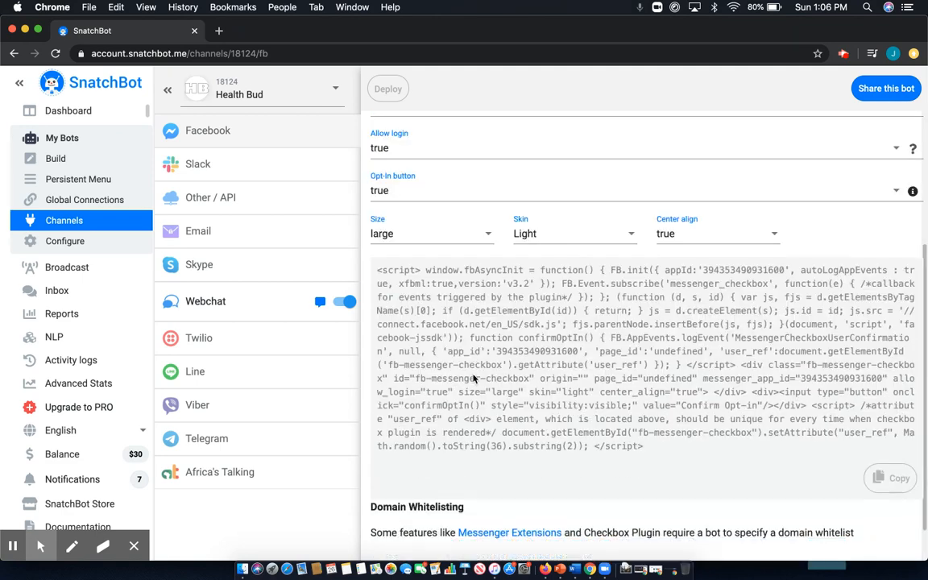
pyautogui.scroll(-3)
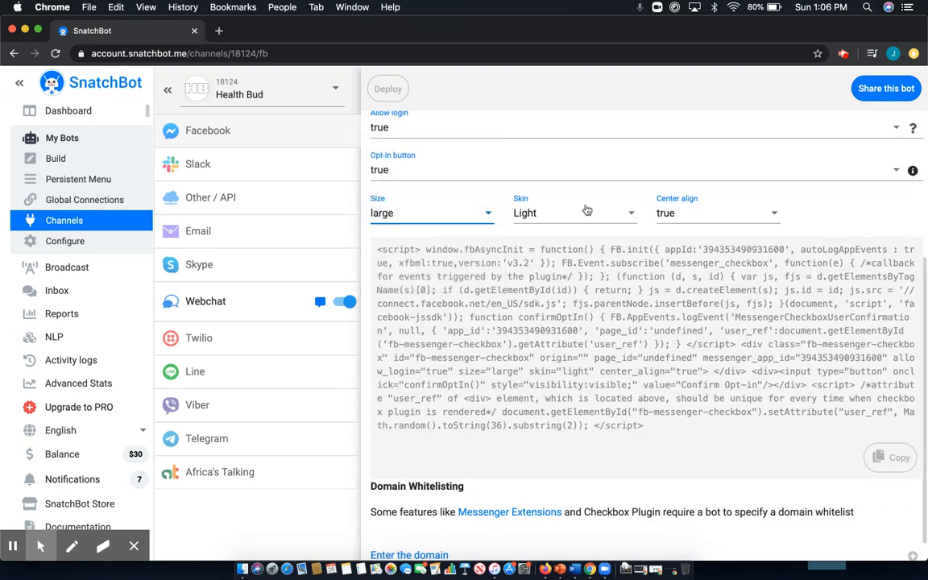
pyautogui.moveTo(716, 201)
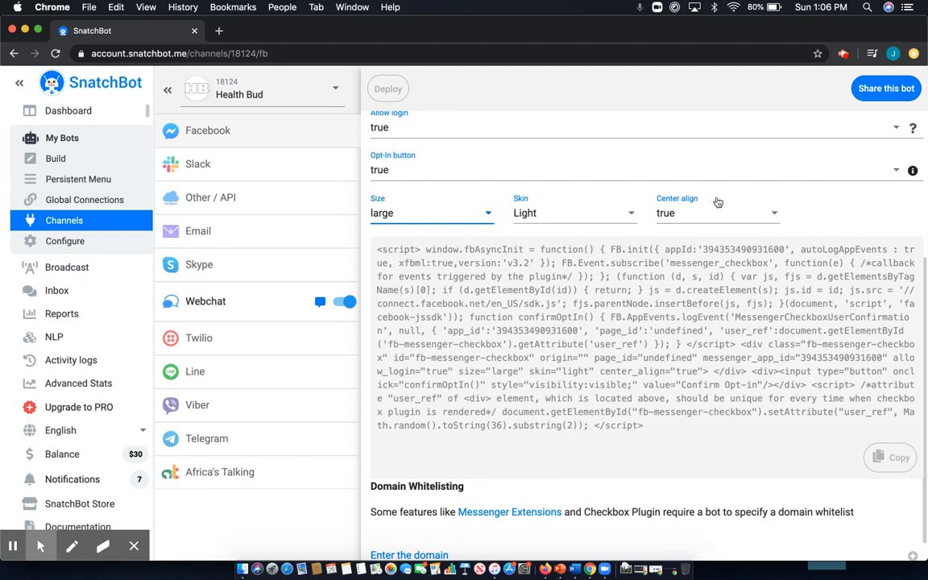
pyautogui.scroll(-3)
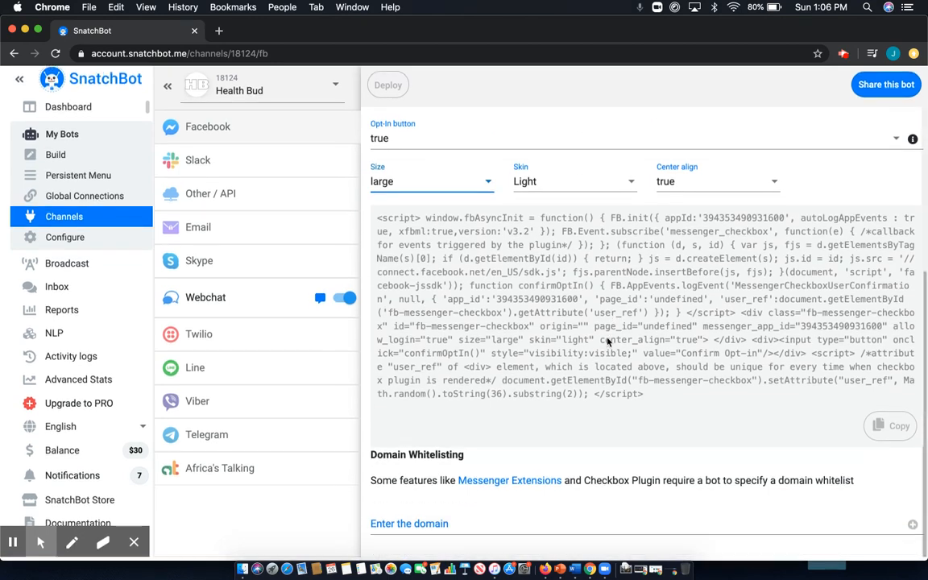
pyautogui.scroll(3)
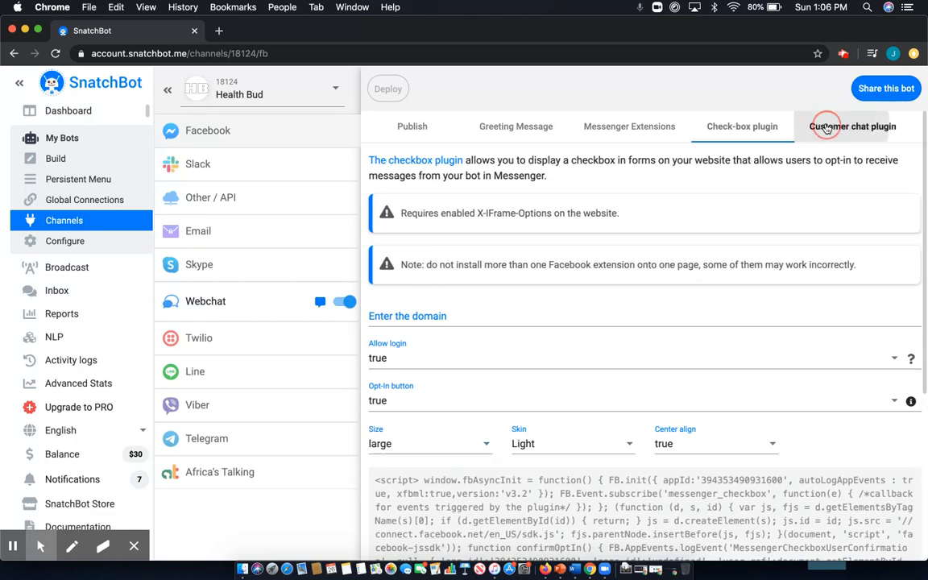
# Review the Customer chat plugin's theme, greetings, dialog delay and embed code
pyautogui.click(852, 127)
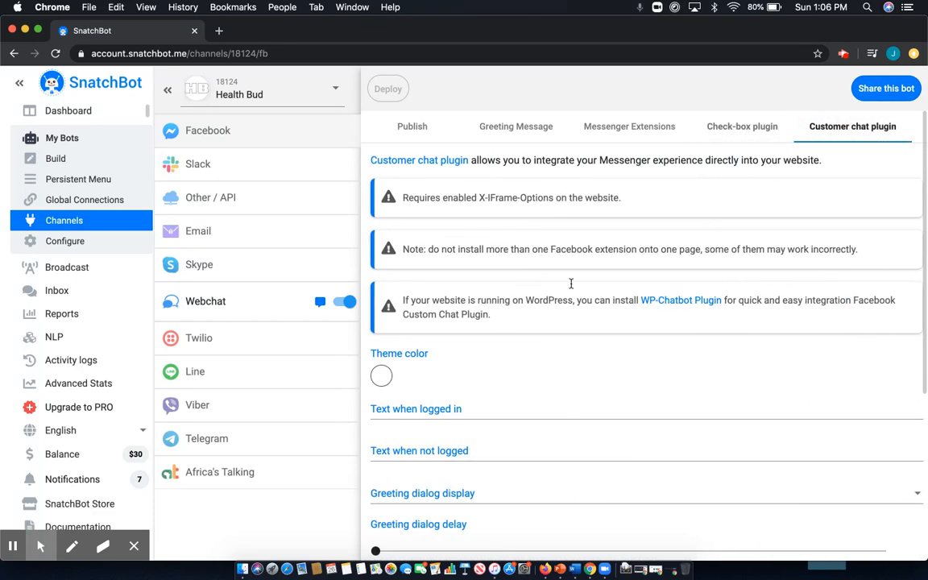
pyautogui.moveTo(651, 172)
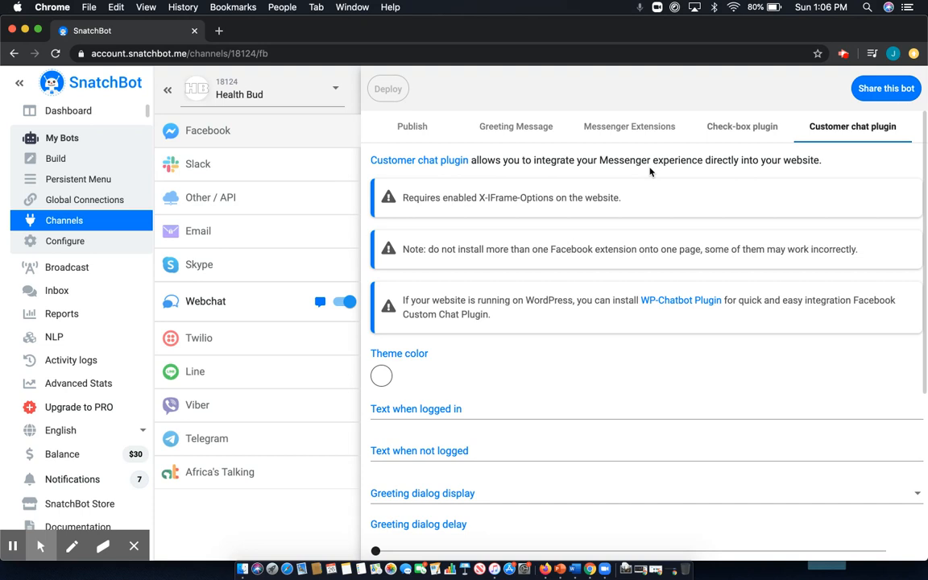
pyautogui.moveTo(652, 303)
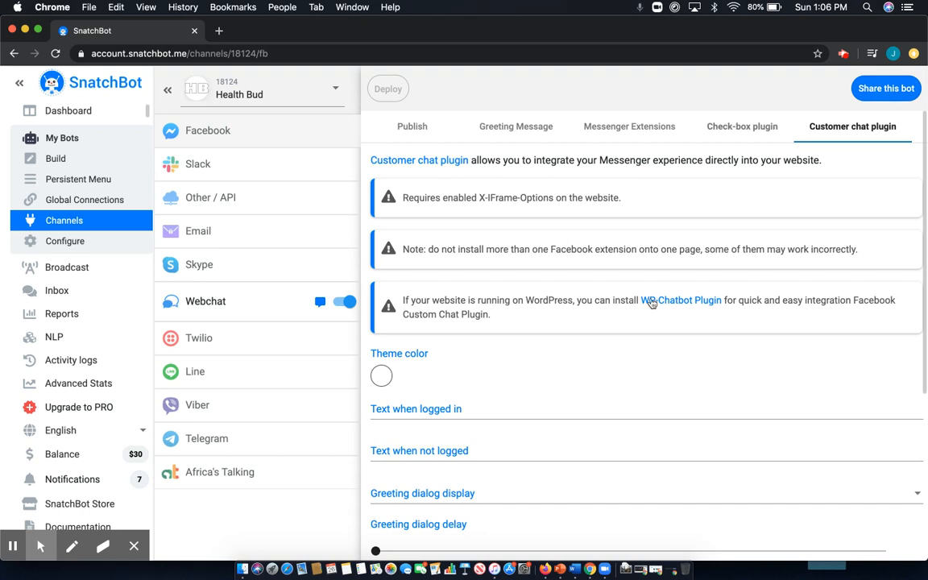
pyautogui.scroll(-3)
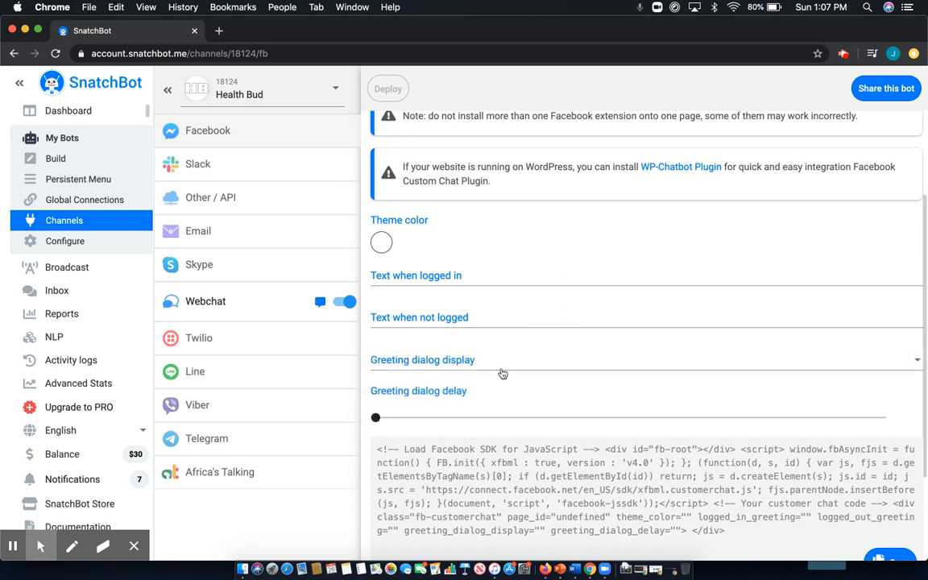
pyautogui.scroll(-3)
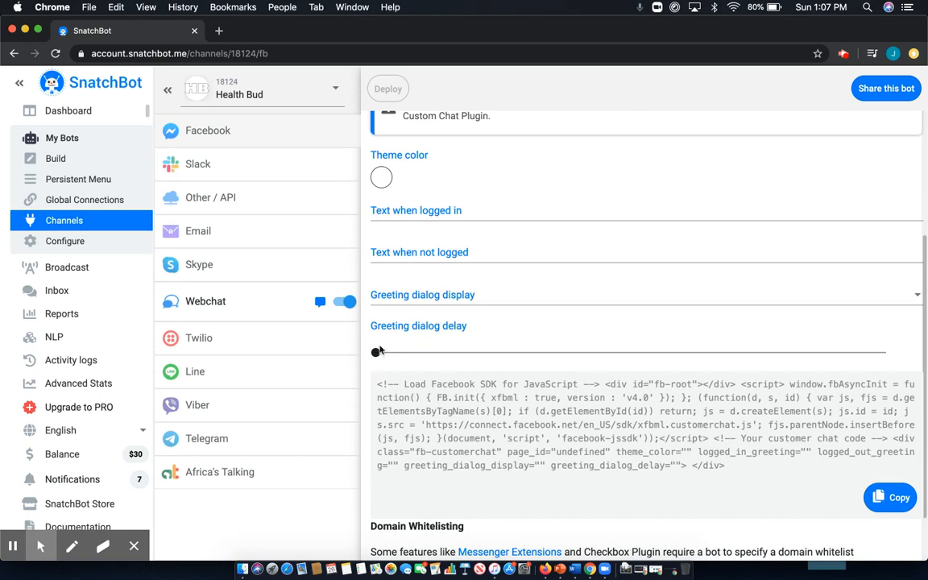
pyautogui.scroll(3)
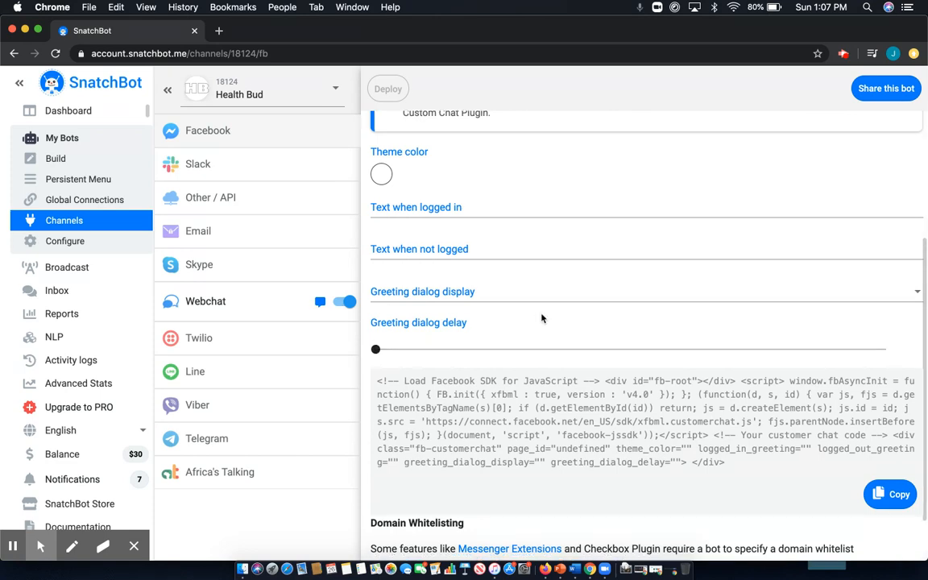
pyautogui.scroll(-3)
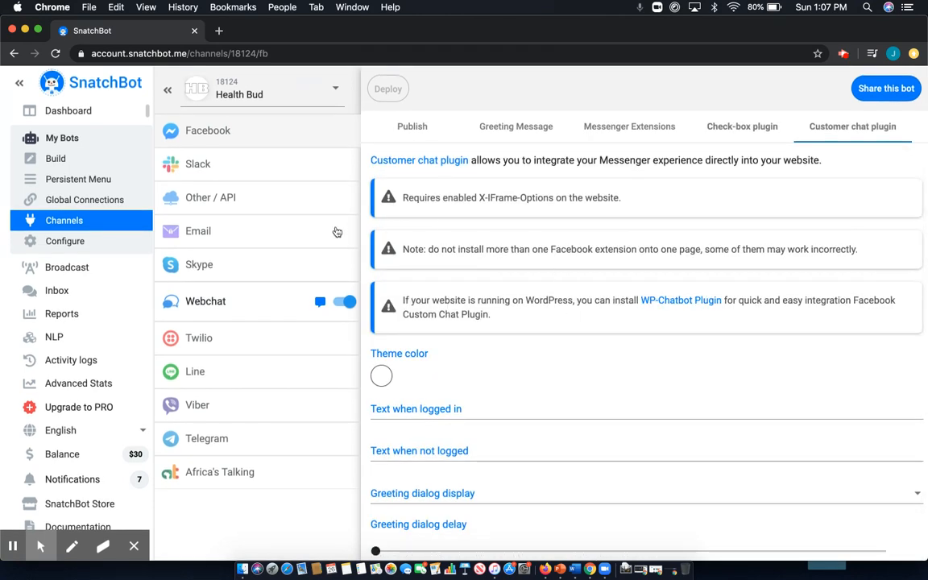
pyautogui.moveTo(305, 140)
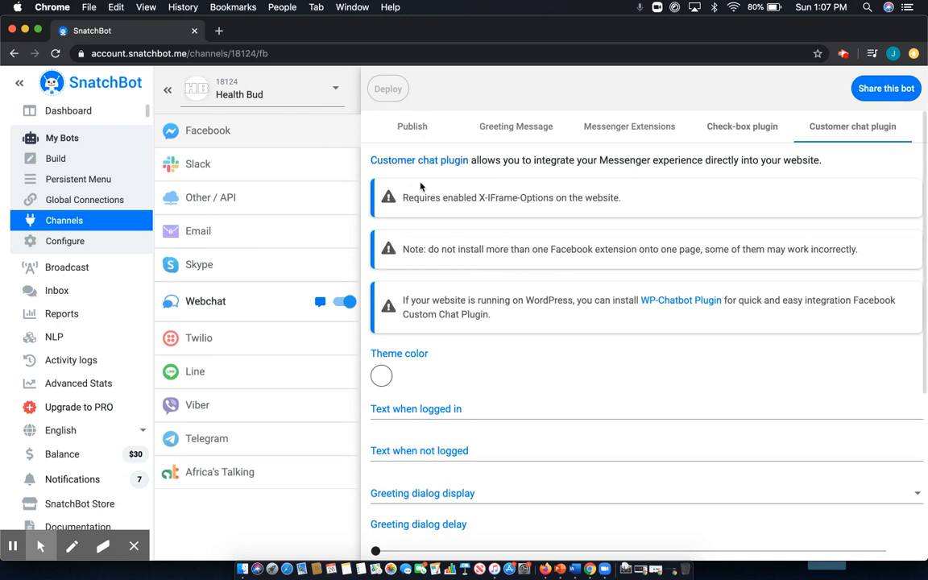
# Return to the Publish tab and select the Unofficial: N1 page
pyautogui.click(412, 126)
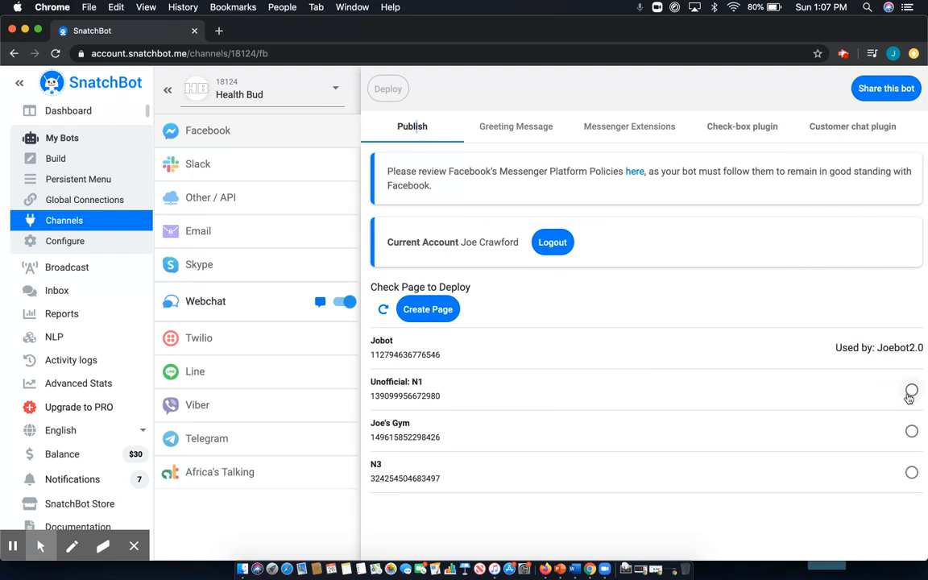
pyautogui.click(911, 389)
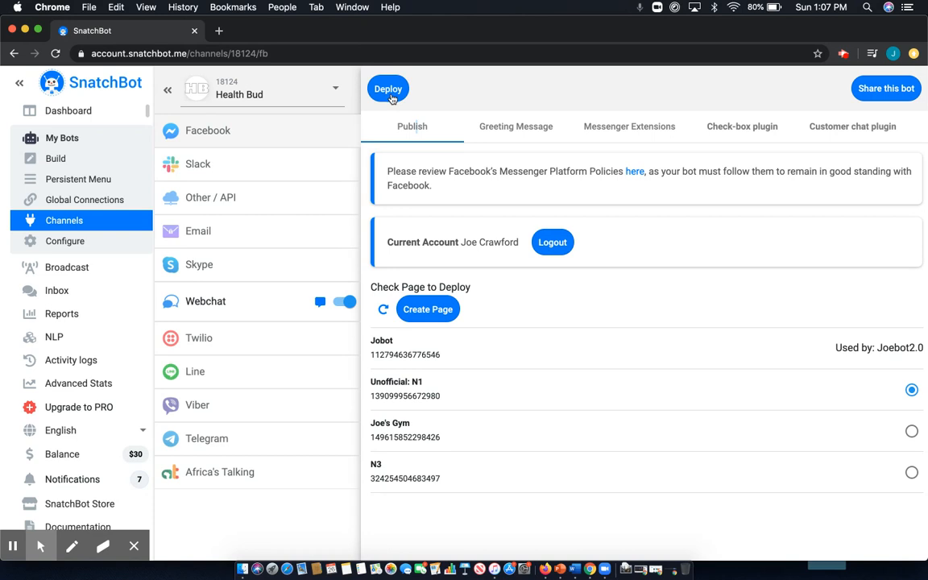
pyautogui.moveTo(545, 131)
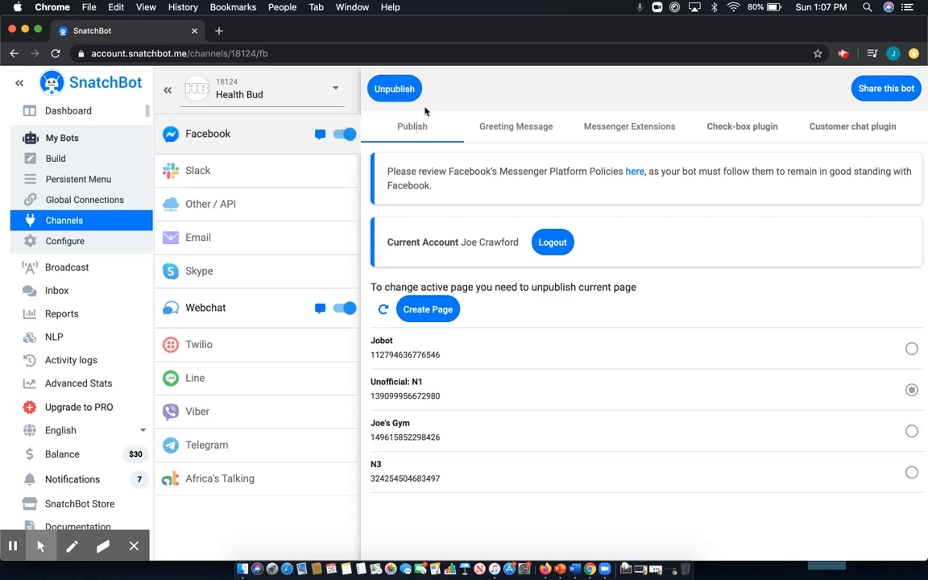
pyautogui.moveTo(717, 237)
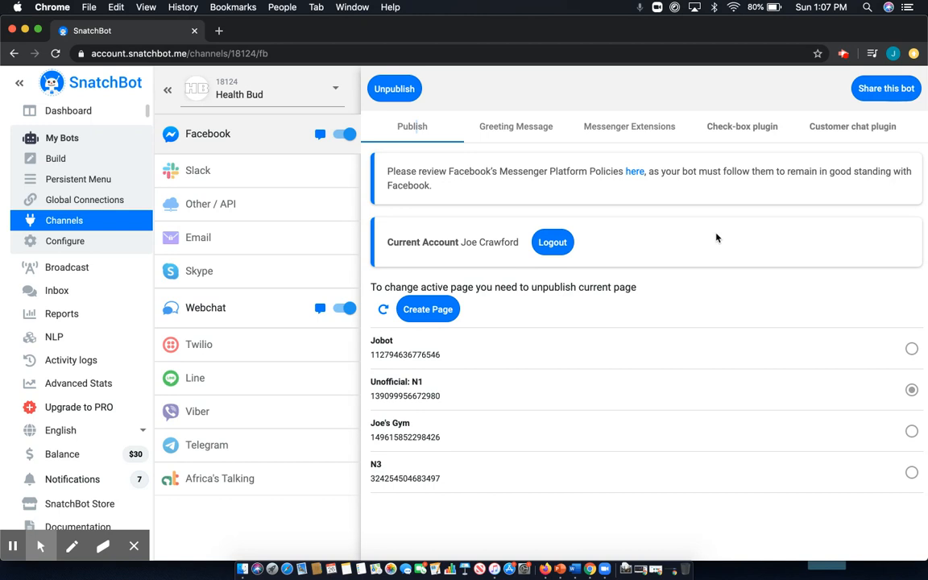